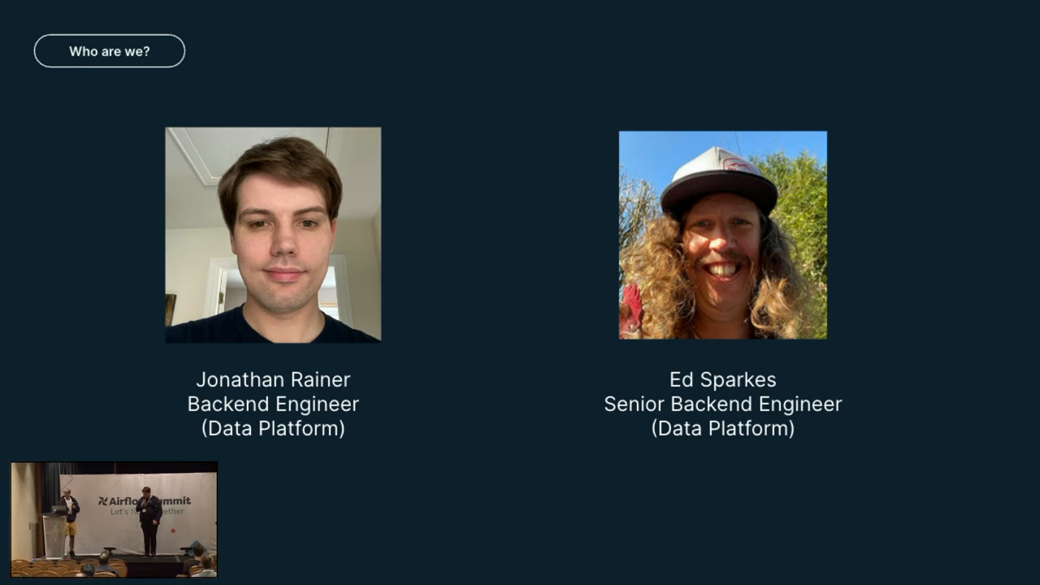
key(right)
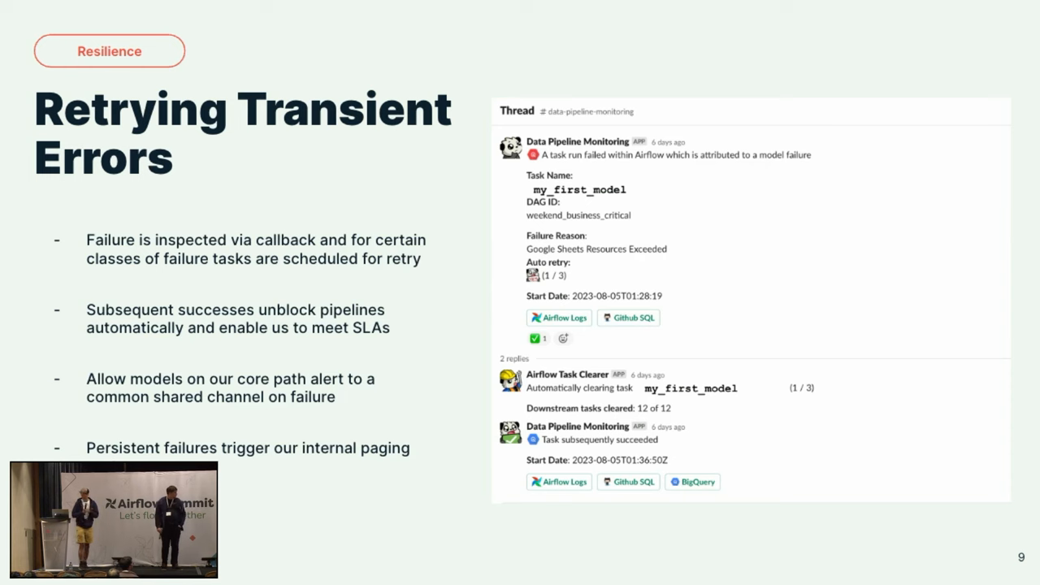
key(Right)
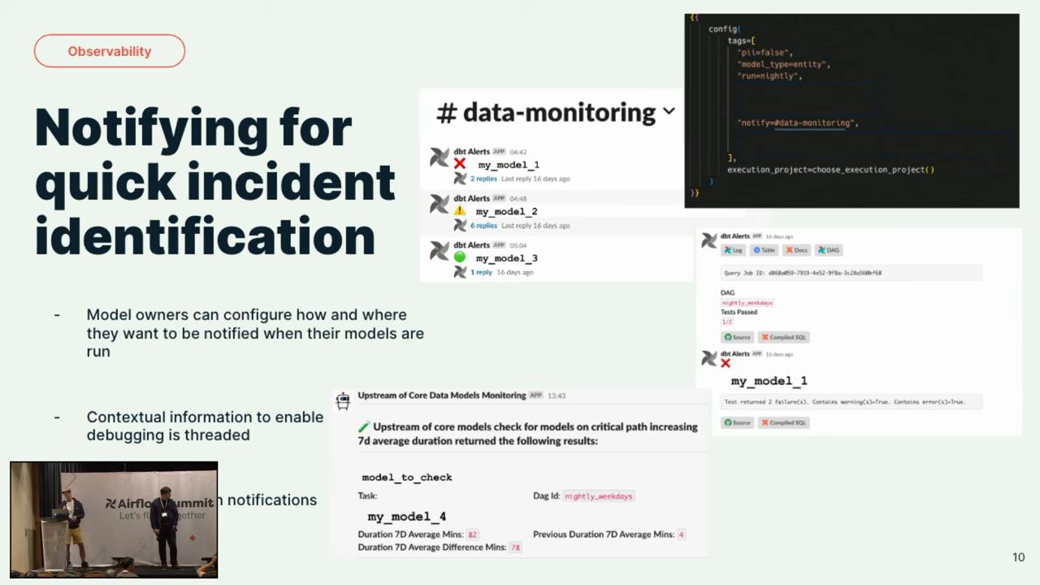
mouse_move(837, 367)
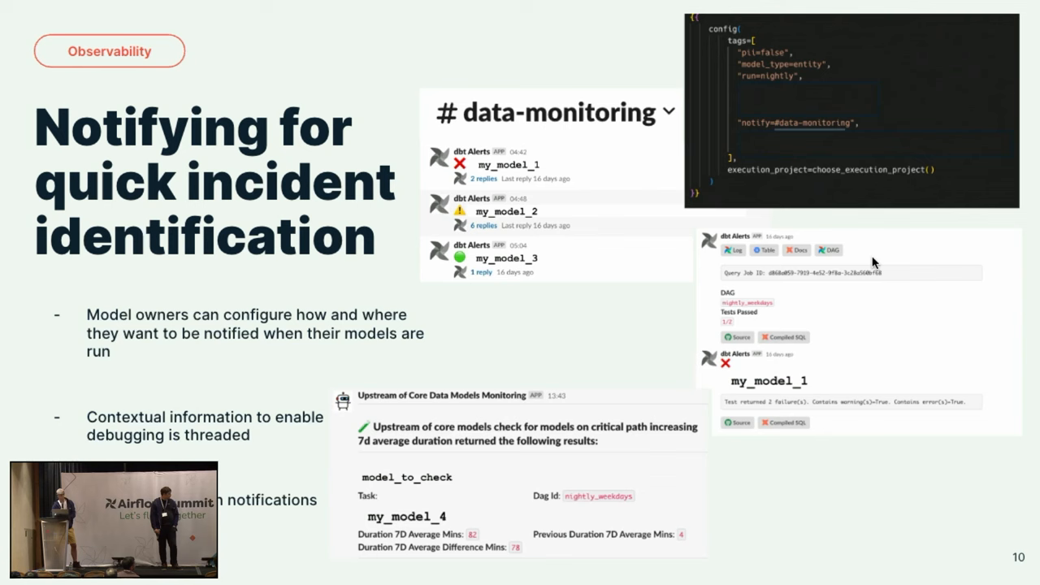
mouse_move(555, 495)
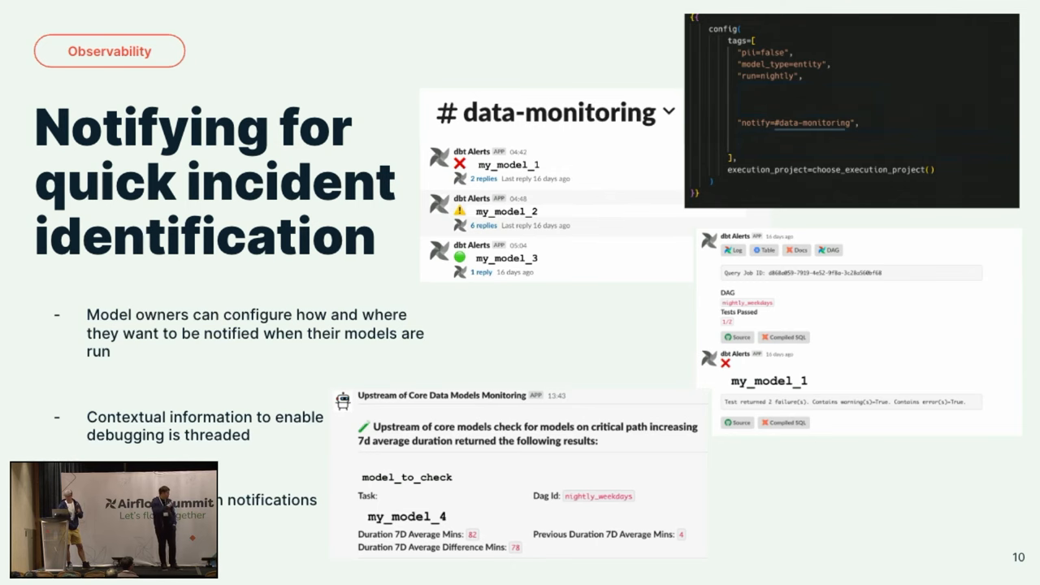
key(right)
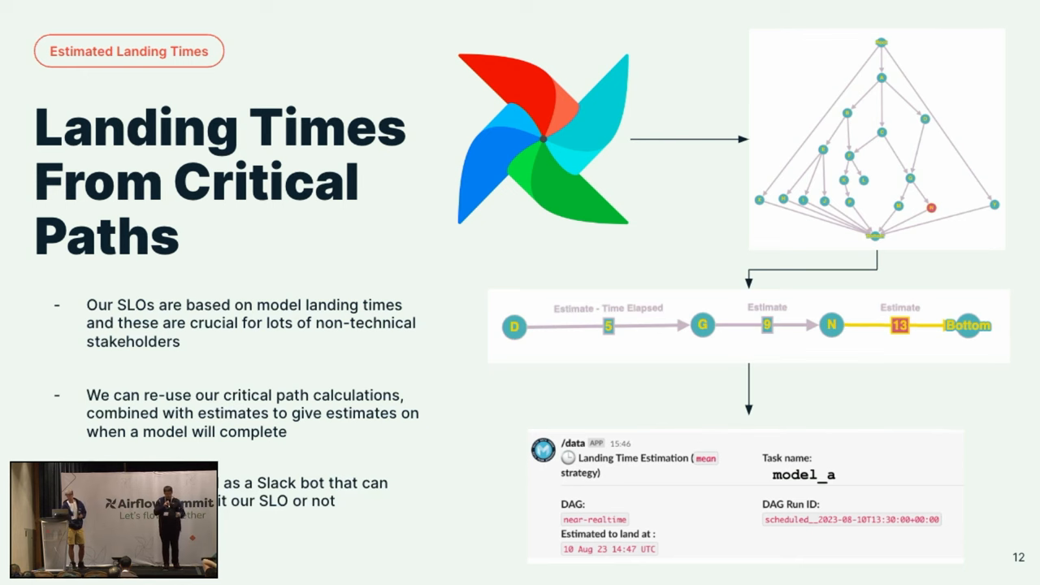
key(Right)
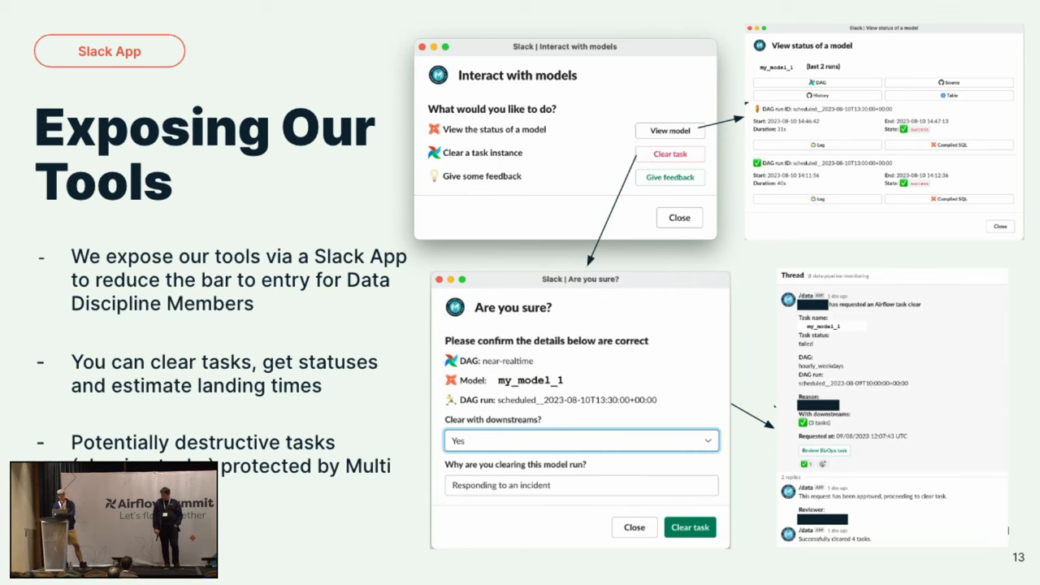
key(right)
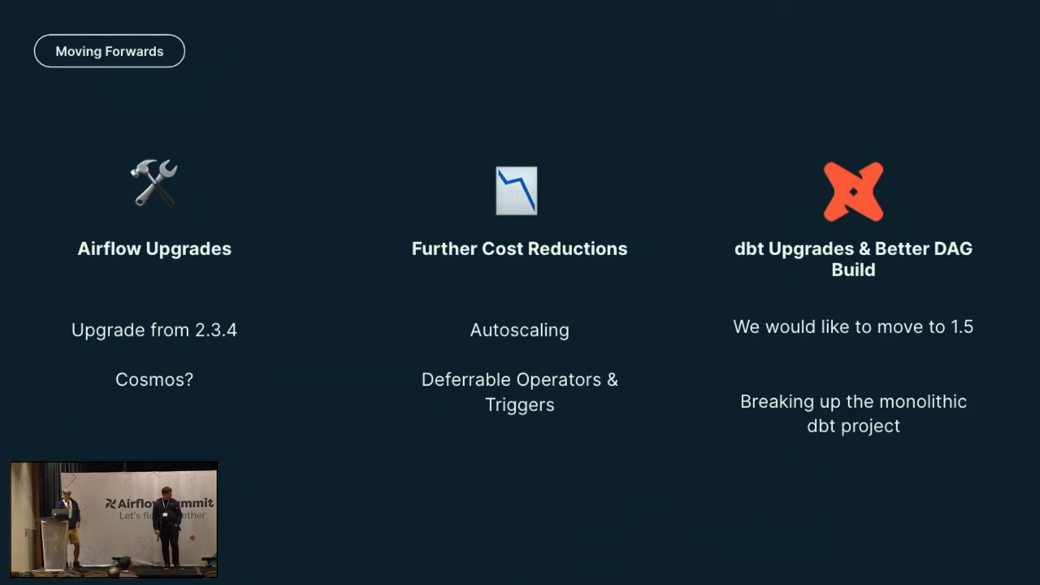